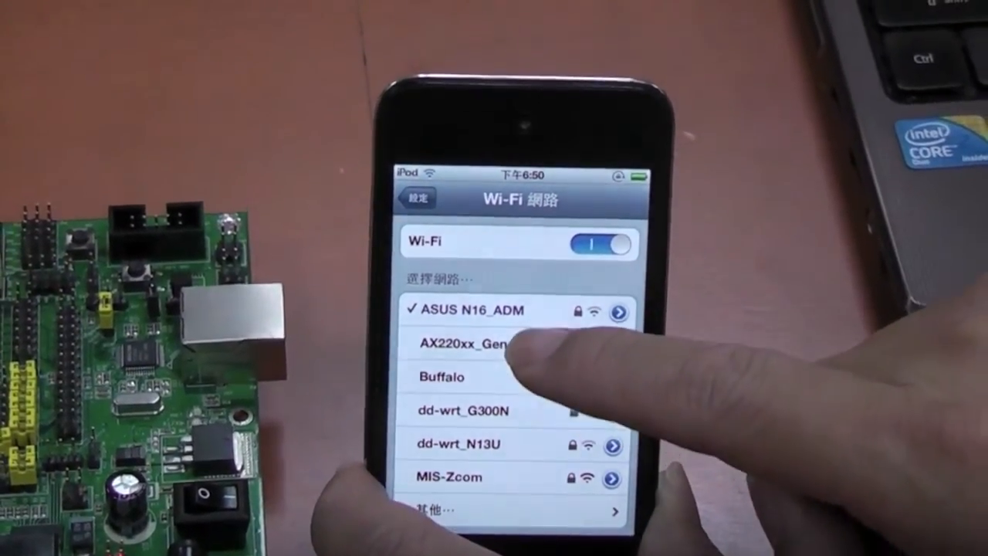
# Step: Join the board's AX220xx_Generic Wi-Fi network from the iOS nearby-networks list
pyautogui.click(463, 343)
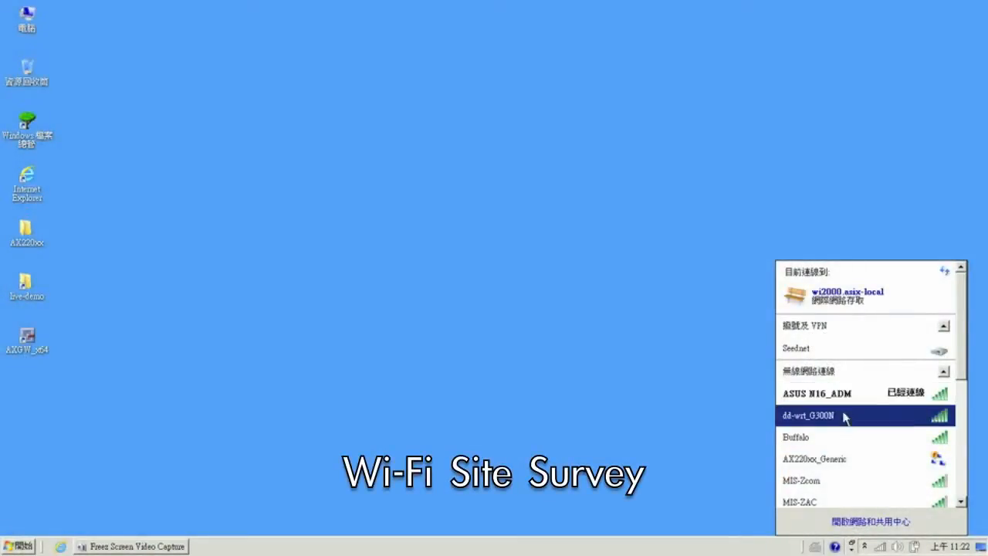
pyautogui.moveTo(861, 469)
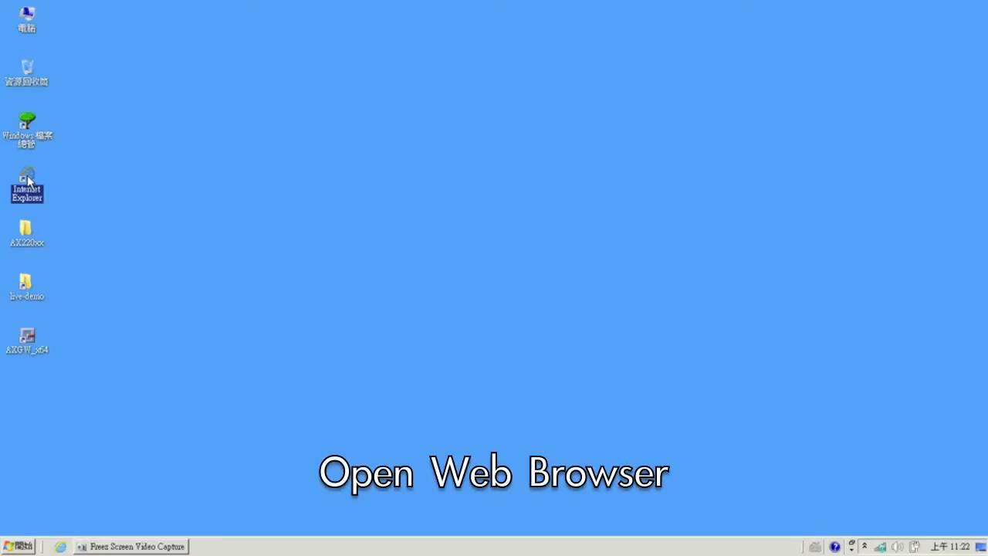
# Step: Launch Internet Explorer and log in to the board at 192.168.2.3 with admin credentials
pyautogui.doubleClick(28, 182)
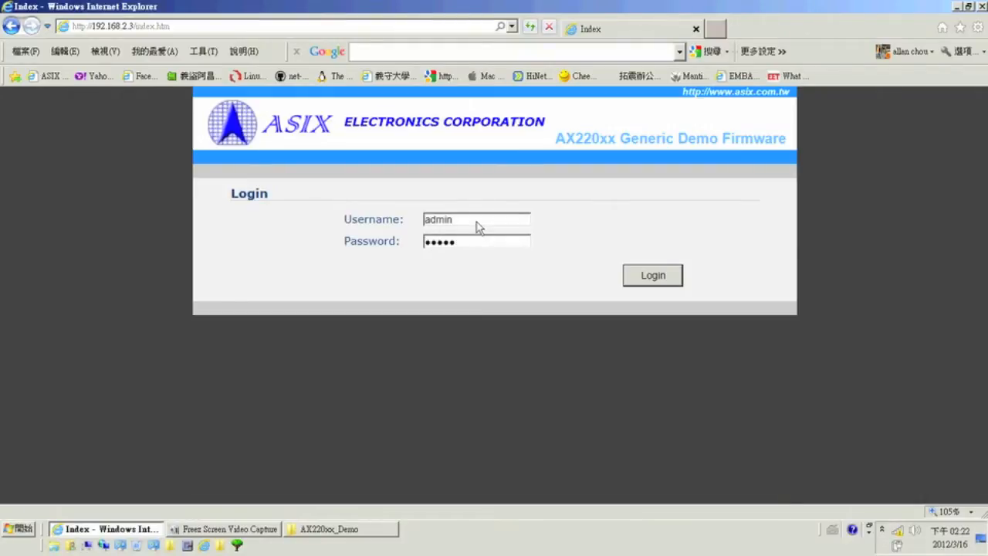
pyautogui.click(651, 275)
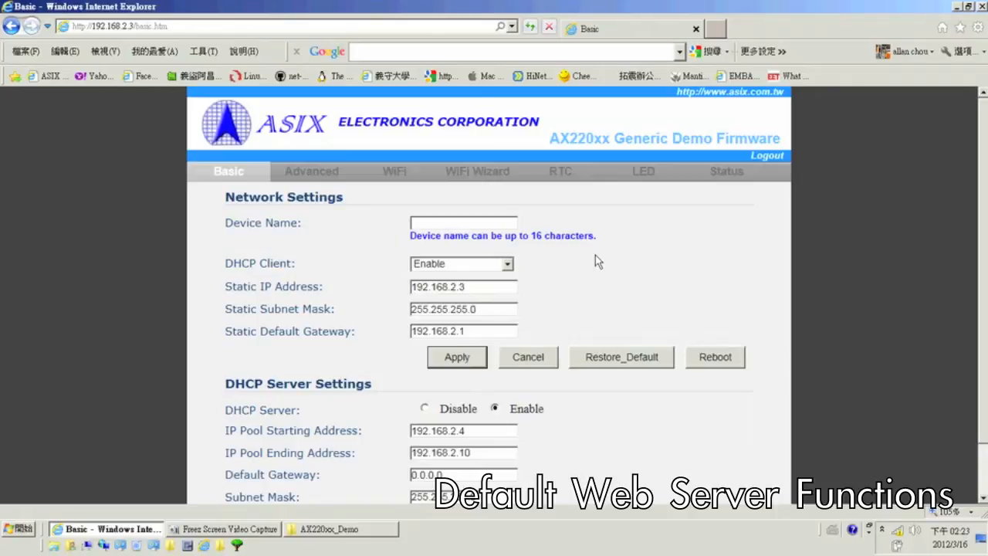
pyautogui.moveTo(478, 244)
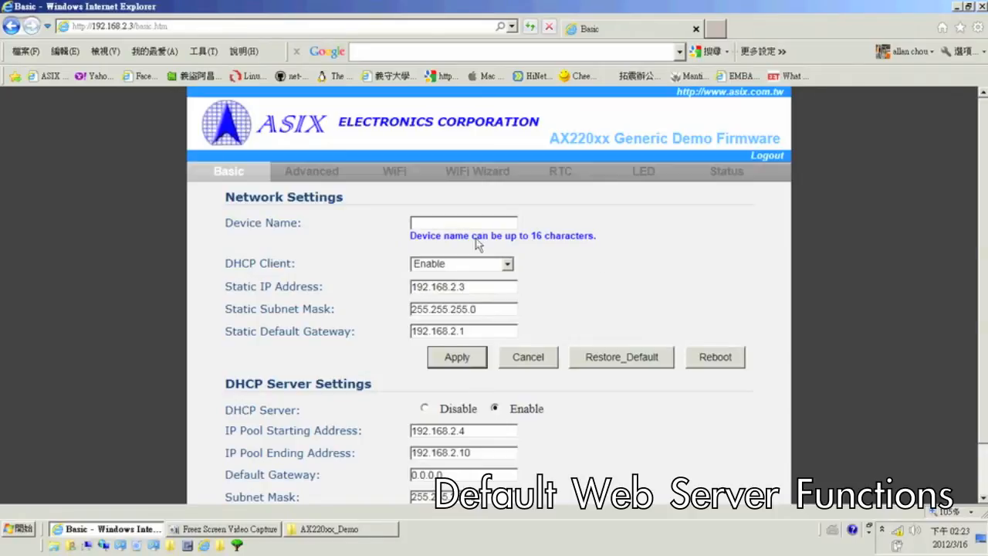
# Step: Review the Advanced password/firmware-upgrade page, then bring up the WiFi settings page
pyautogui.click(312, 170)
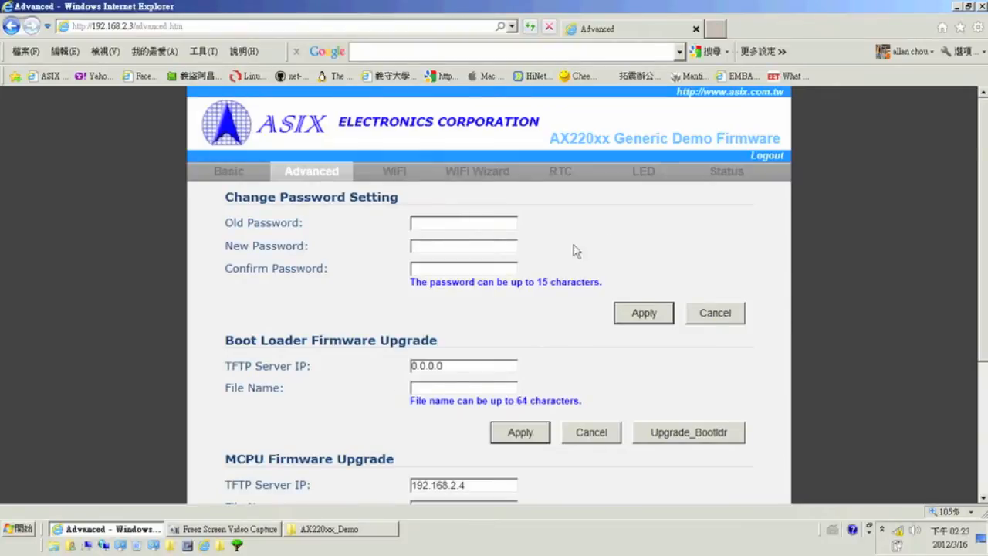
pyautogui.scroll(-3)
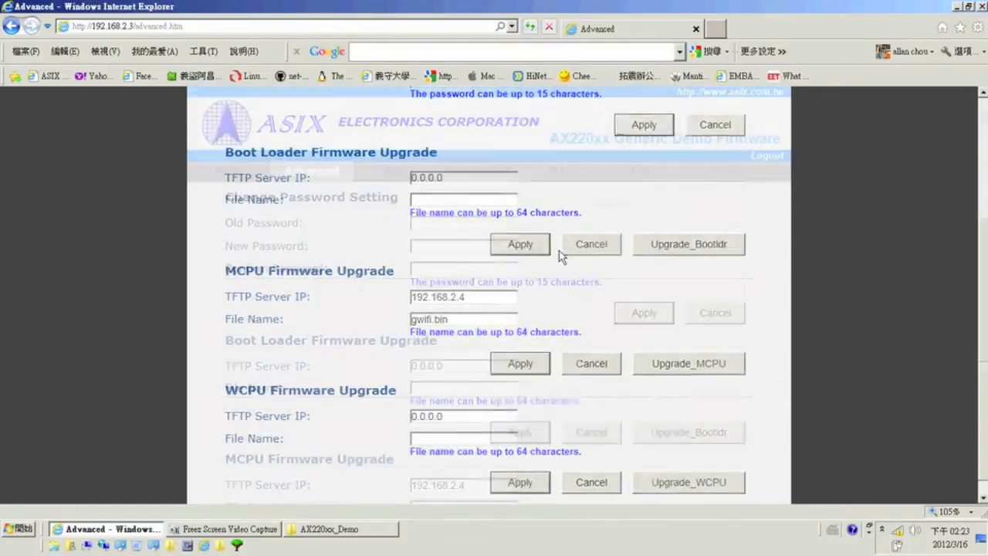
pyautogui.click(395, 170)
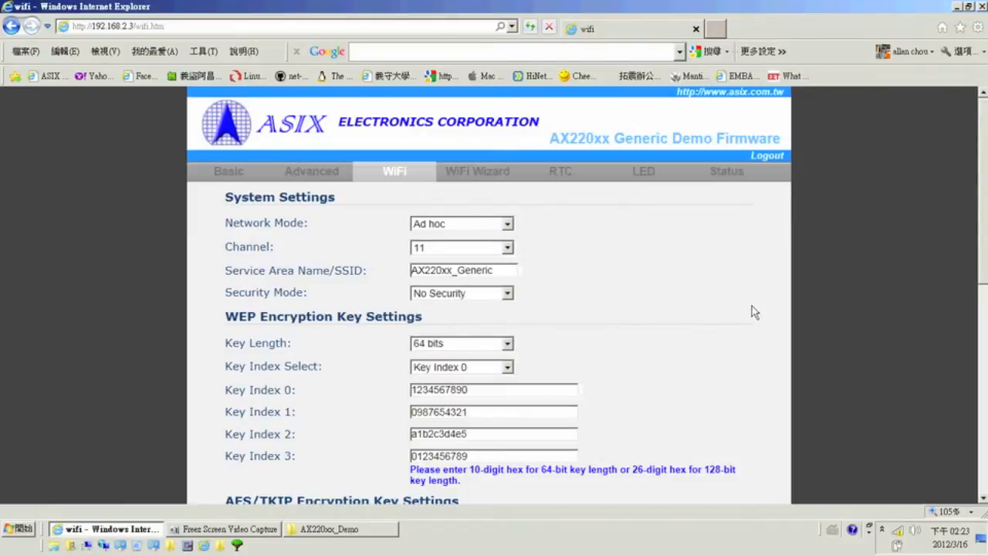
# Step: Look over the WiFi page and RTC date/time settings, ending on the LED control page
pyautogui.scroll(-3)
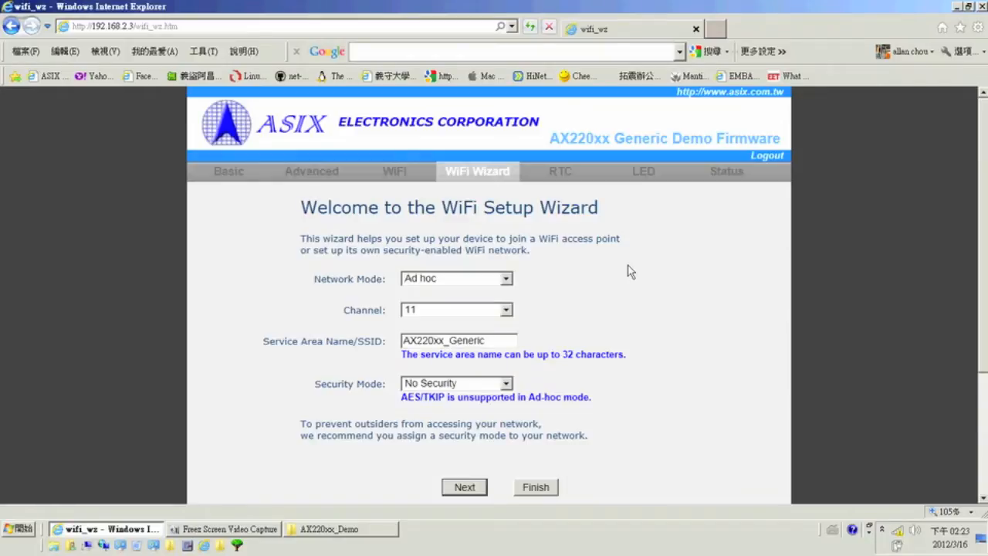
pyautogui.click(558, 169)
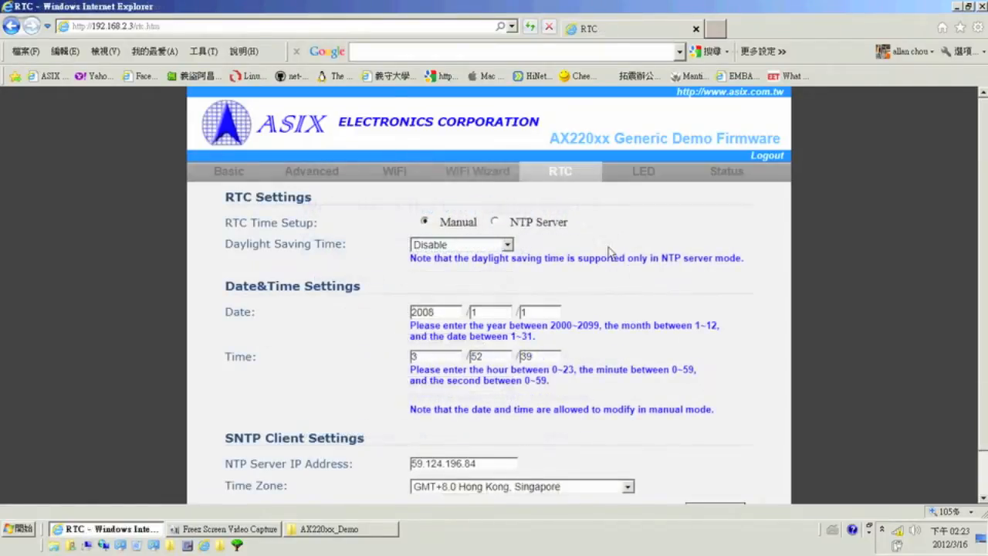
pyautogui.moveTo(762, 245)
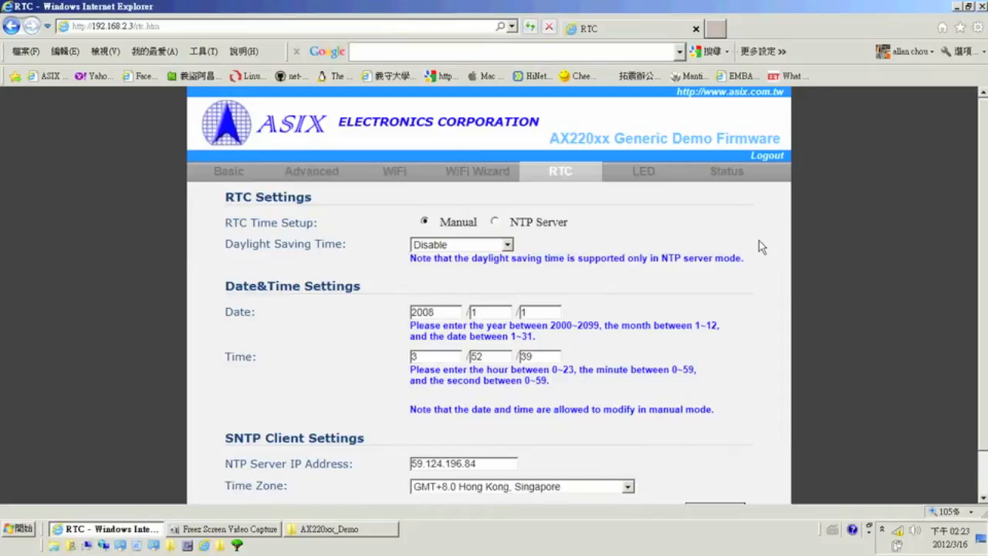
pyautogui.moveTo(624, 235)
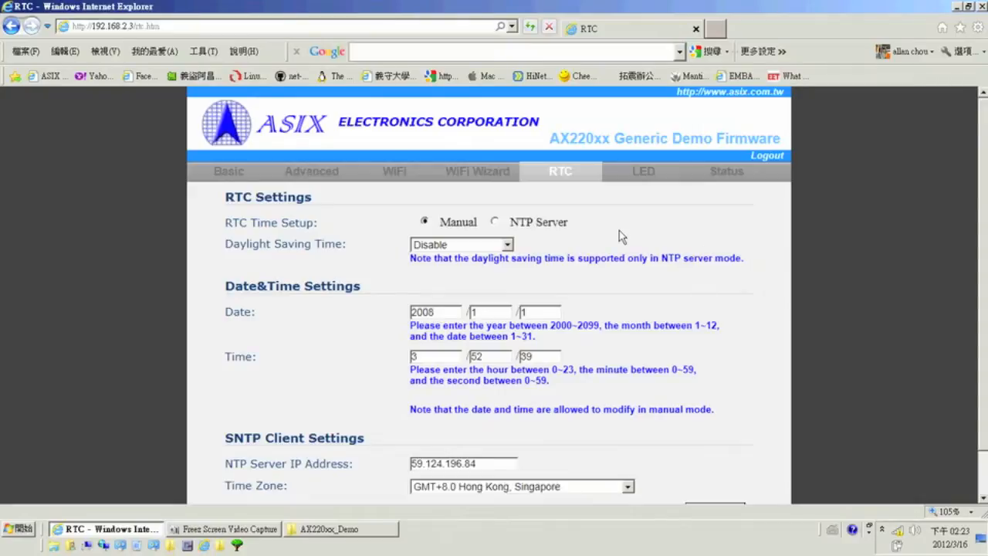
pyautogui.click(643, 170)
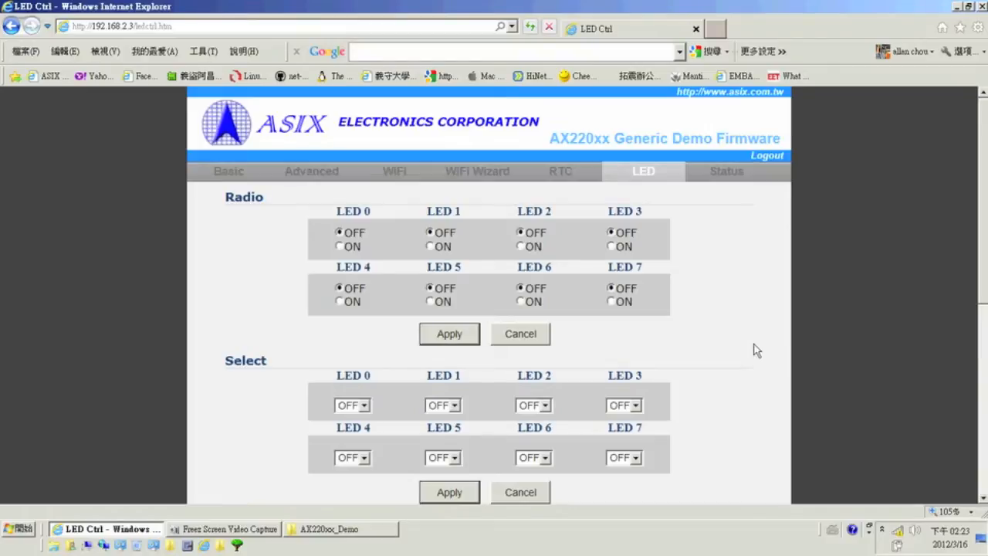
pyautogui.moveTo(754, 347)
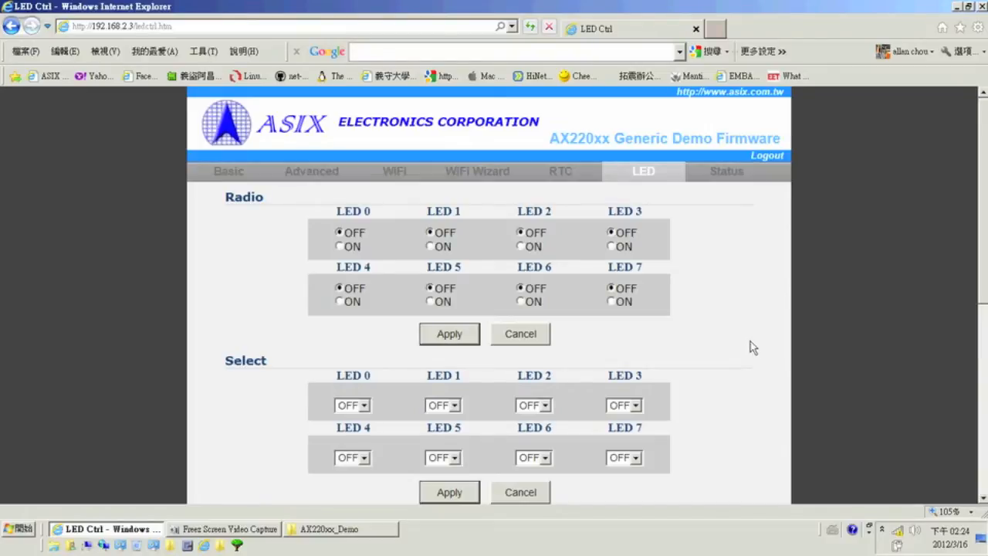
pyautogui.moveTo(713, 323)
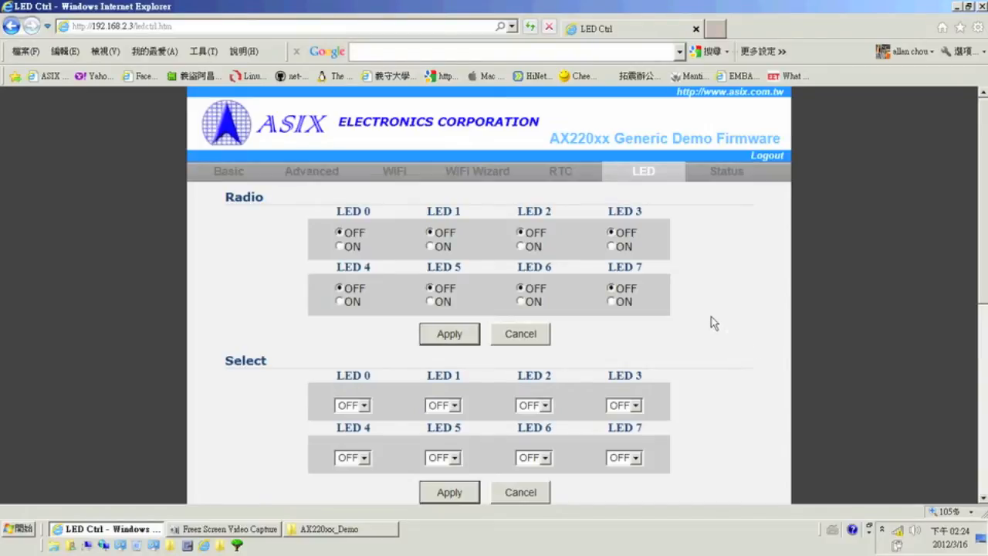
# Step: View the System Status page listing device IP, firmware versions and temperature
pyautogui.click(725, 170)
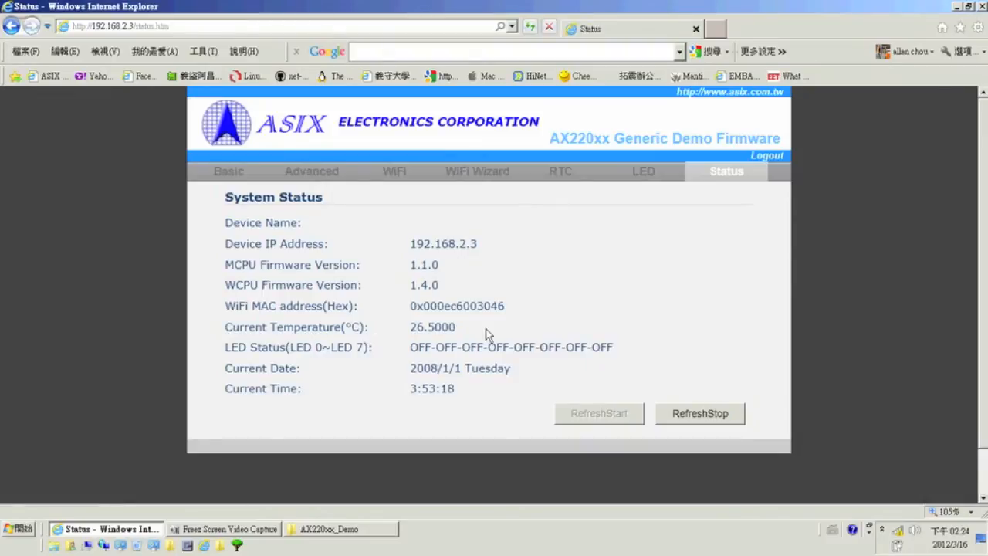
pyautogui.moveTo(410, 337)
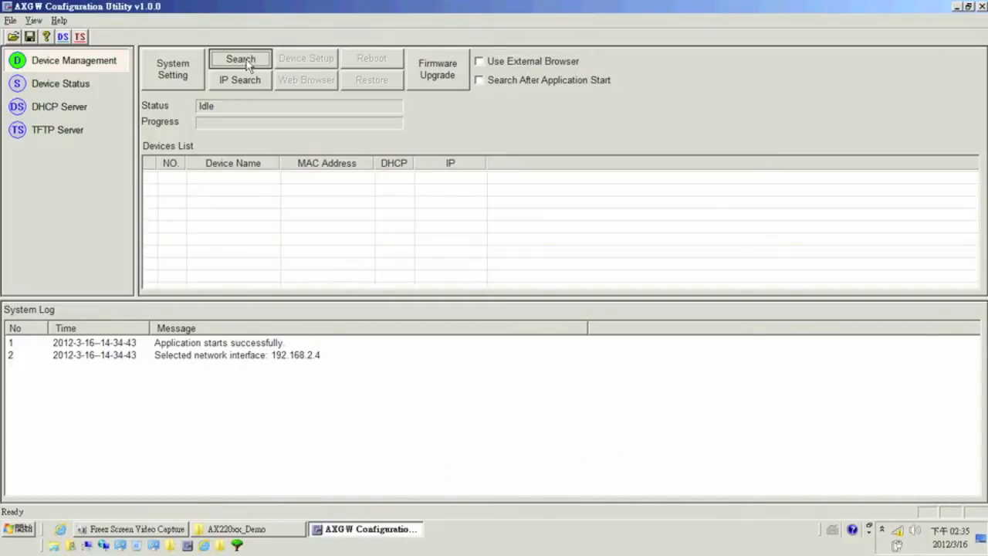
# Step: Broadcast-search for boards, finding GD1 at 192.168.2.3, and launch its web settings
pyautogui.click(239, 58)
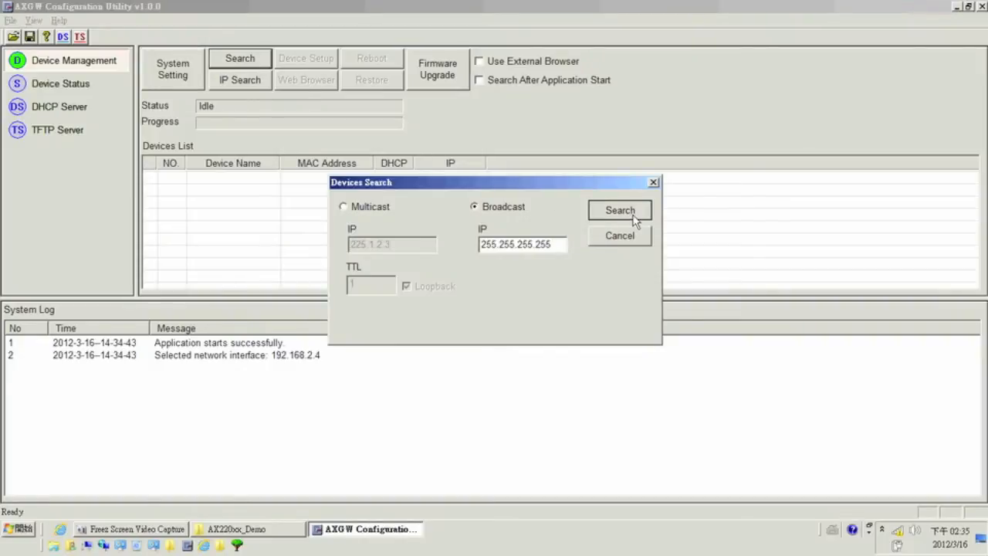
pyautogui.click(620, 210)
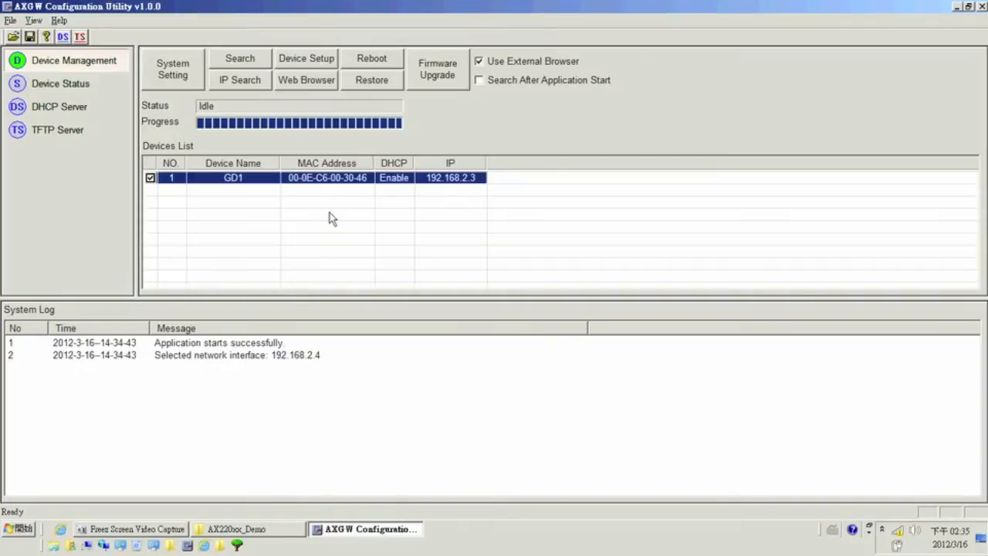
pyautogui.moveTo(299, 182)
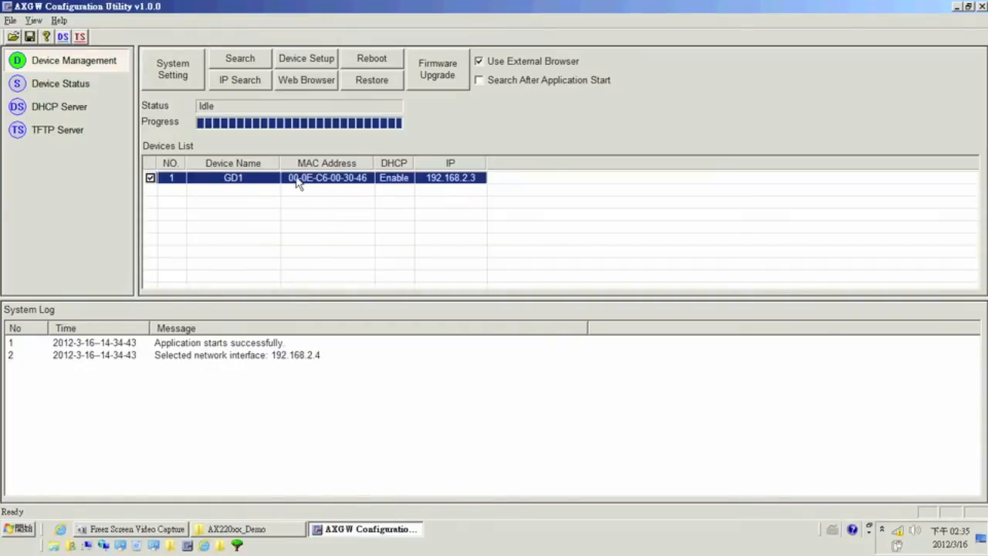
pyautogui.moveTo(307, 86)
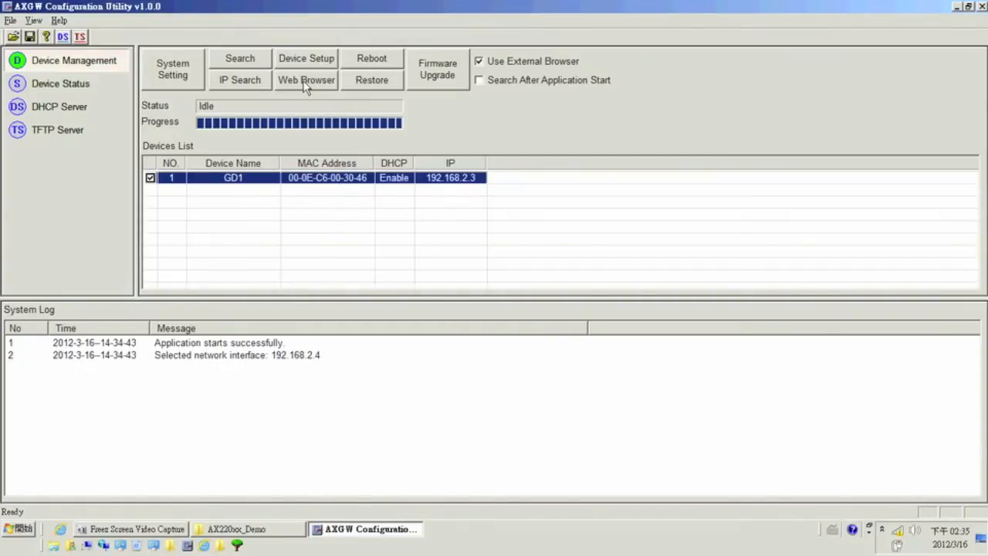
pyautogui.click(305, 81)
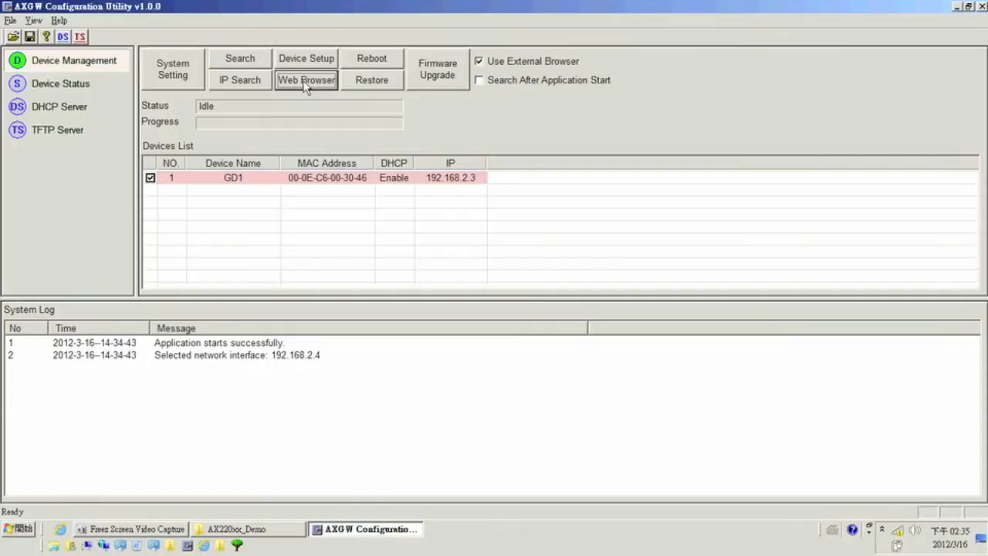